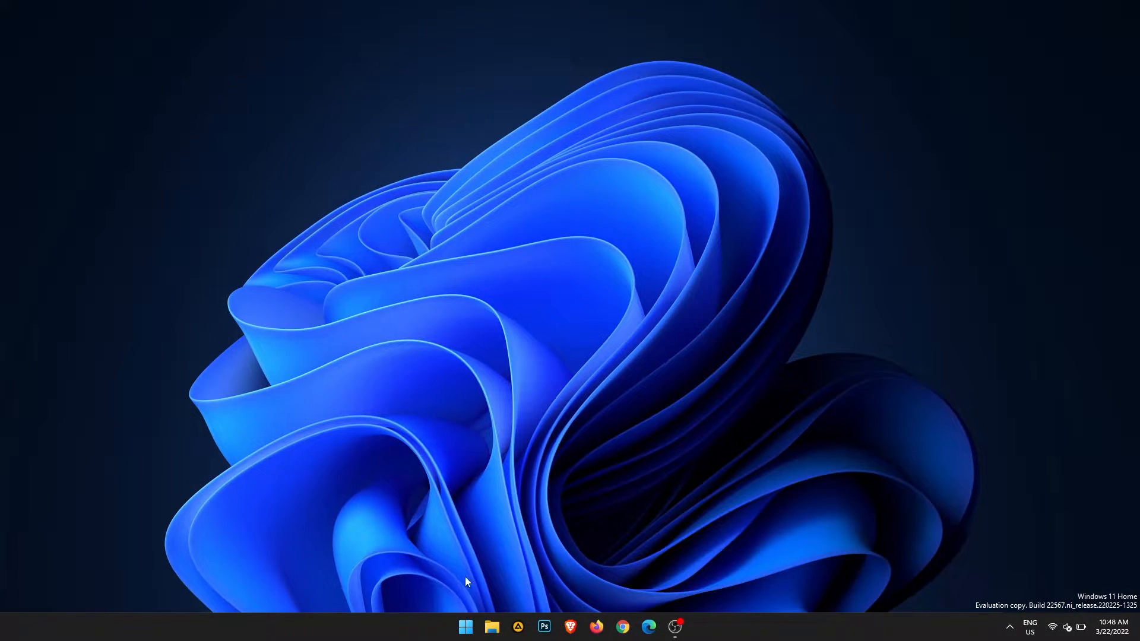
{"action": "mouse_move", "coordinate": [469, 626]}
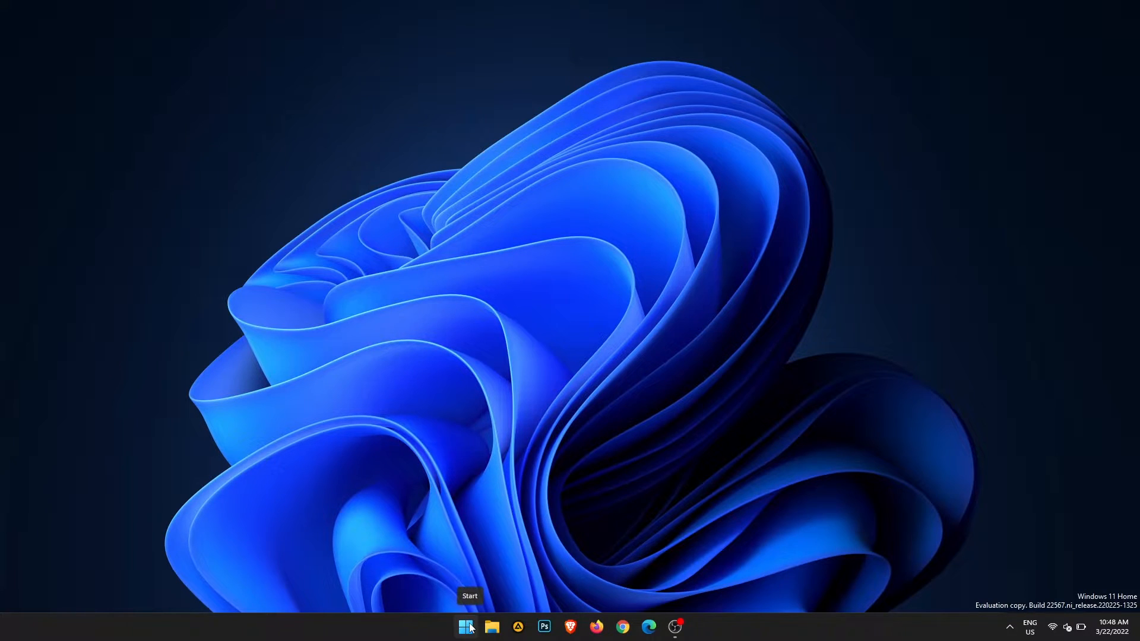
{"action": "mouse_move", "coordinate": [469, 585]}
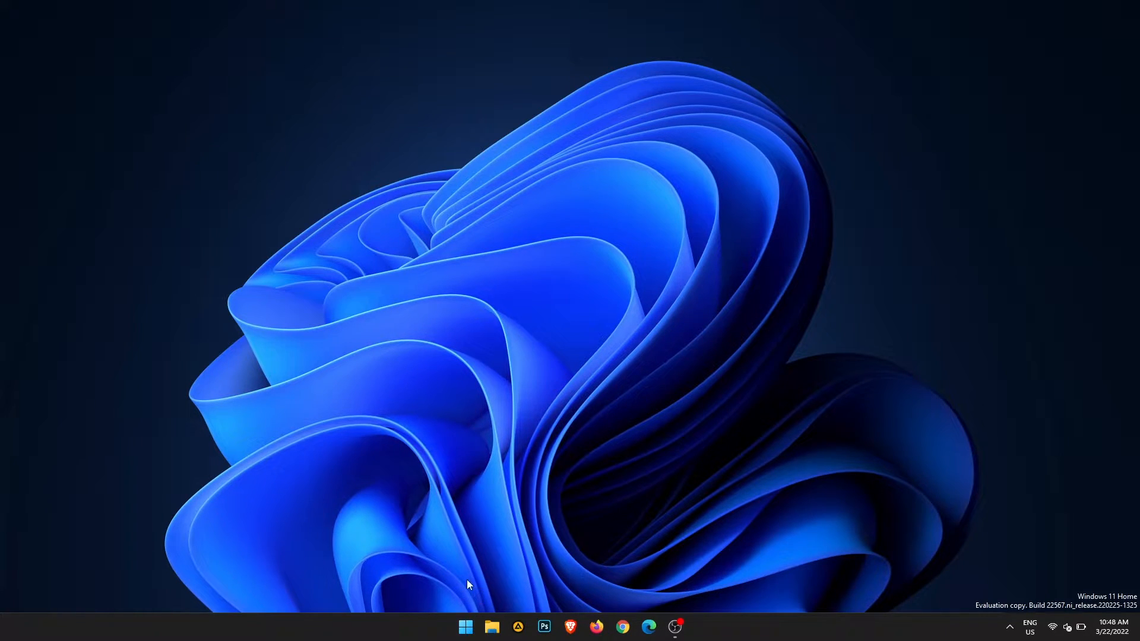
{"action": "mouse_move", "coordinate": [467, 628]}
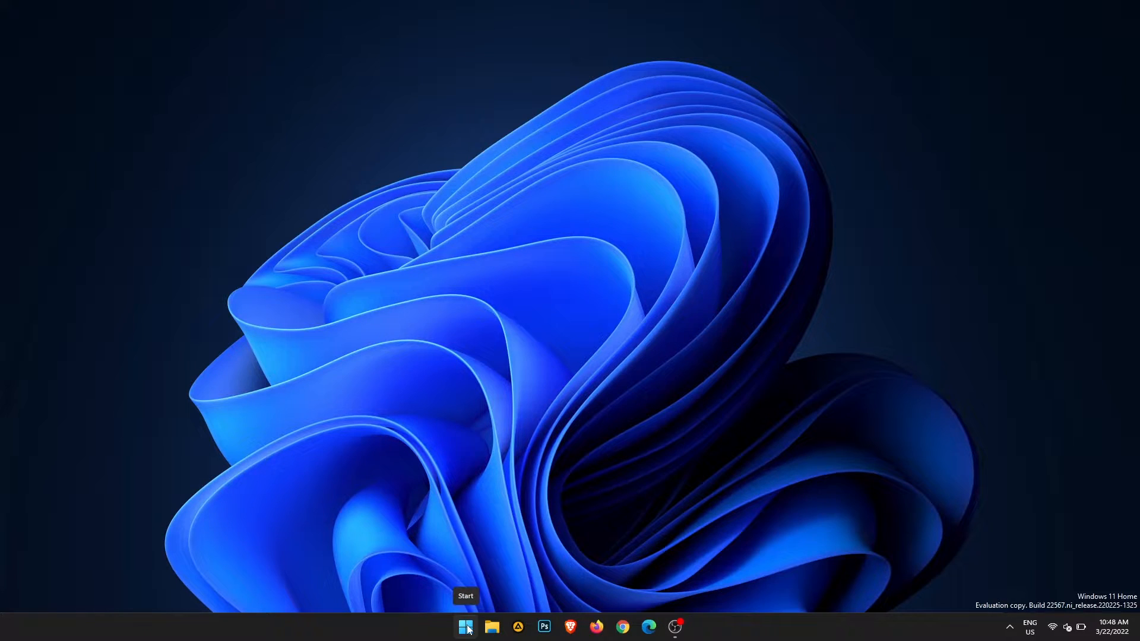
Launch Microsoft Store from the Start menu's pinned apps so its Home page shows.
{"action": "left_click", "coordinate": [465, 627]}
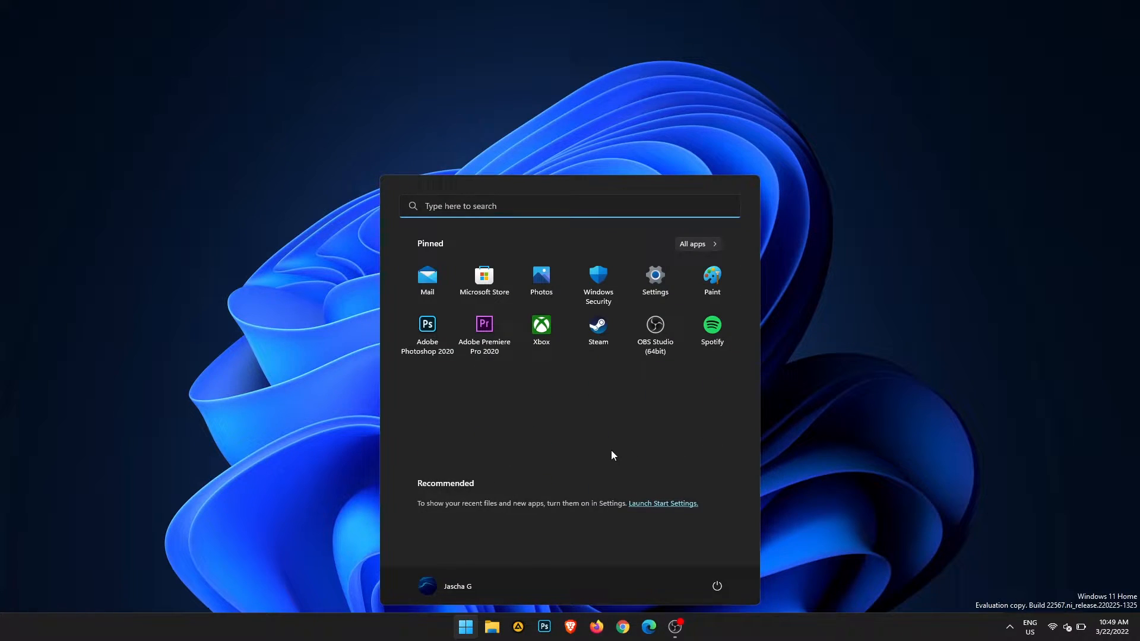
{"action": "mouse_move", "coordinate": [721, 424]}
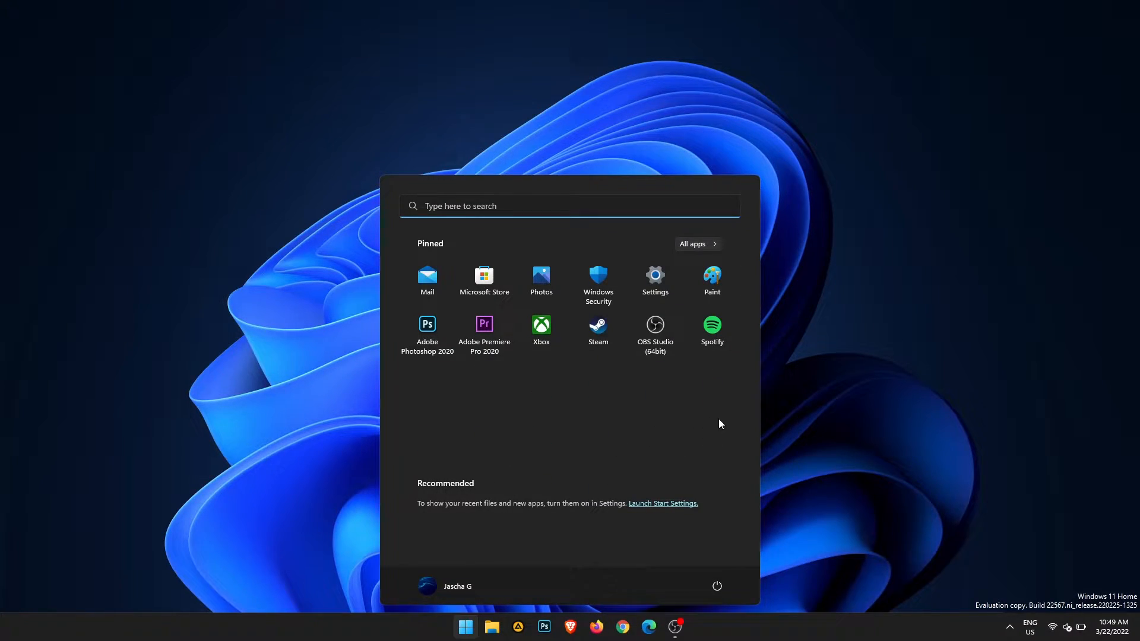
{"action": "mouse_move", "coordinate": [485, 277]}
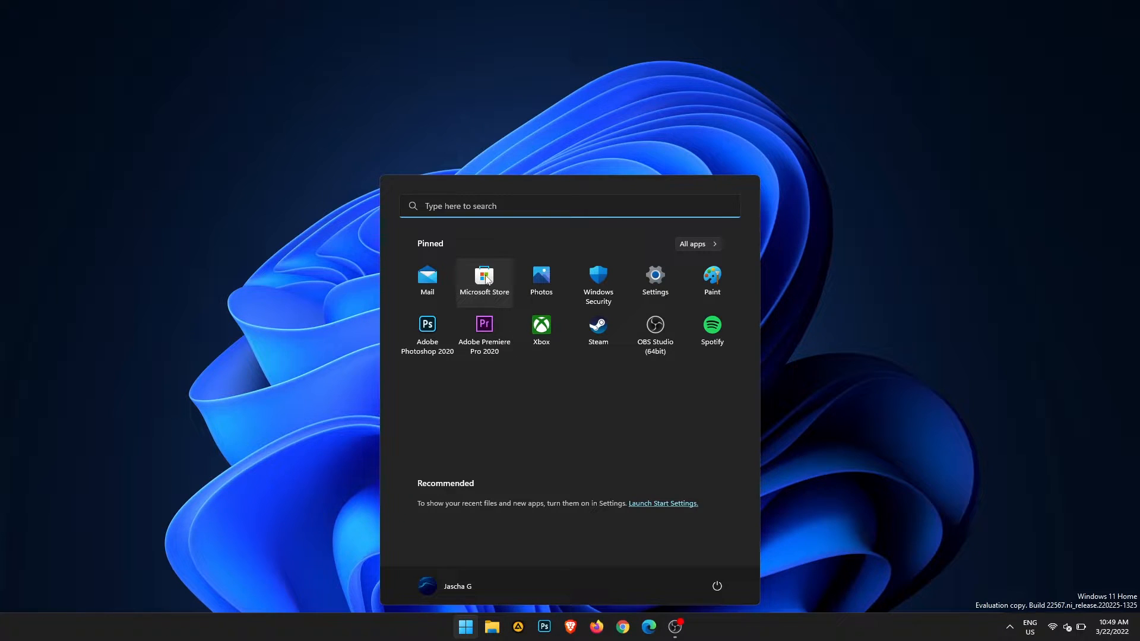
{"action": "left_click", "coordinate": [485, 278]}
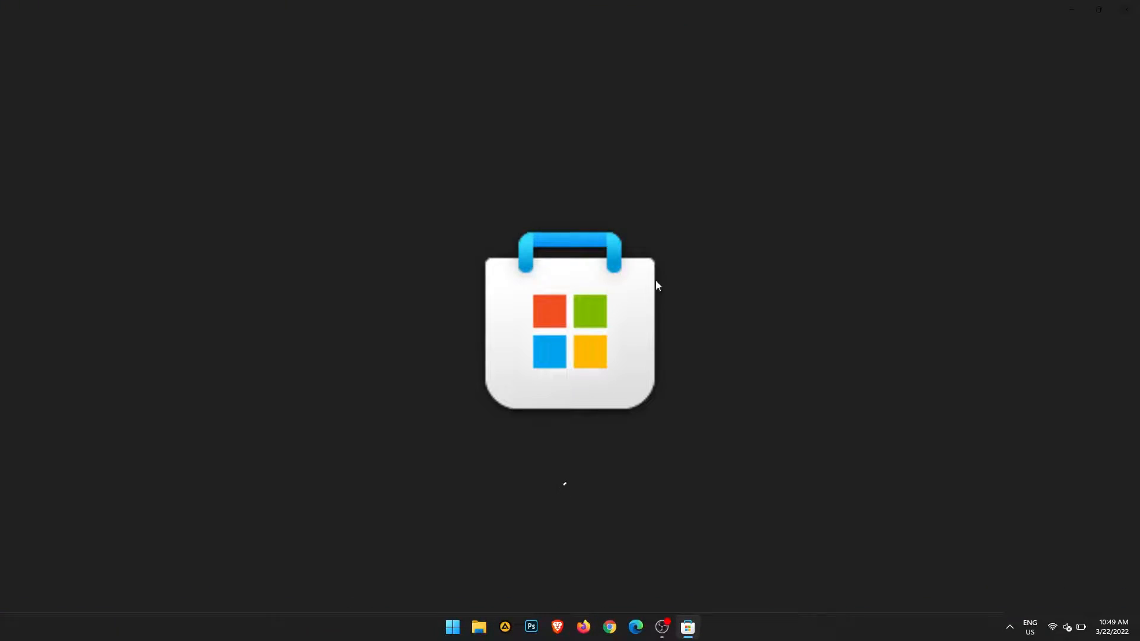
{"action": "left_click", "coordinate": [687, 626]}
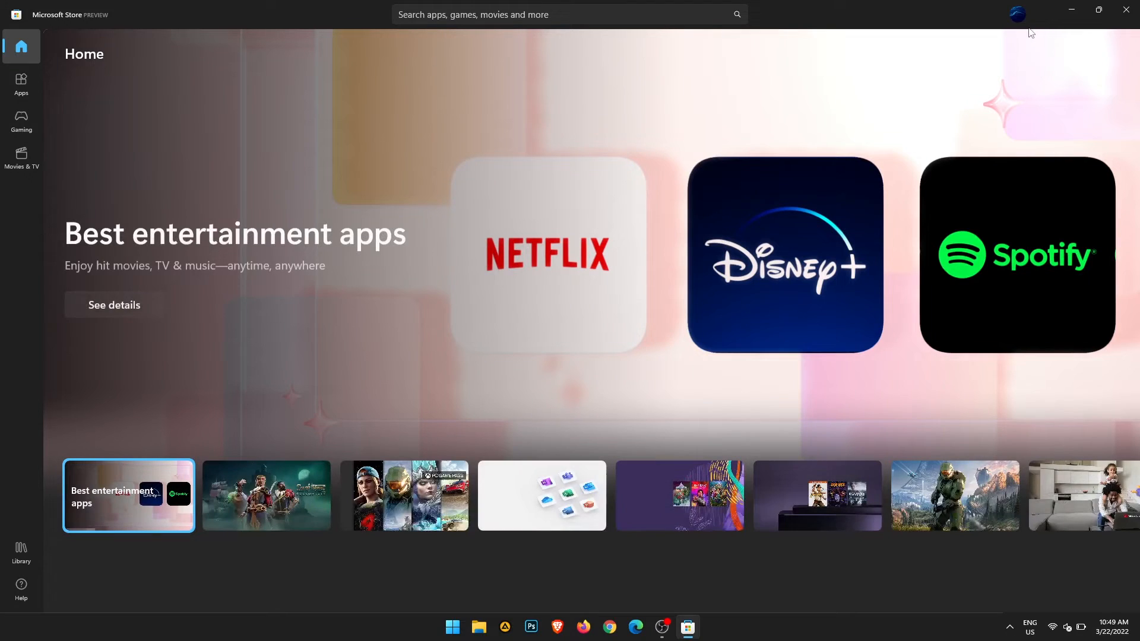
{"action": "mouse_move", "coordinate": [1019, 14]}
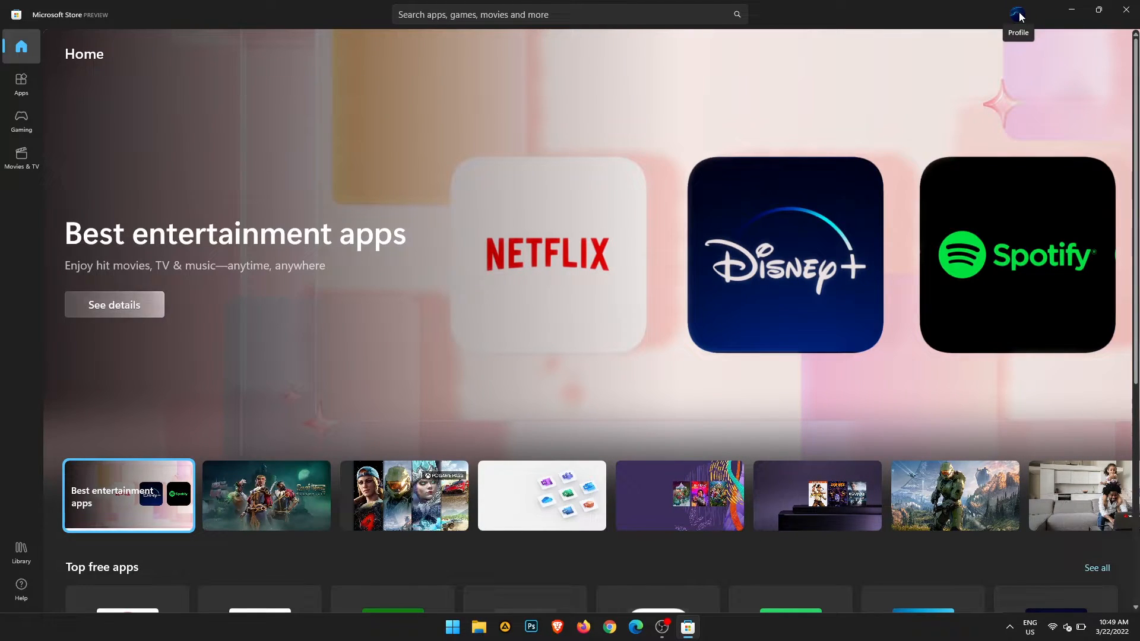
From the profile menu's App settings, turn off the App updates toggle, leaving video autoplay on.
{"action": "left_click", "coordinate": [1018, 11]}
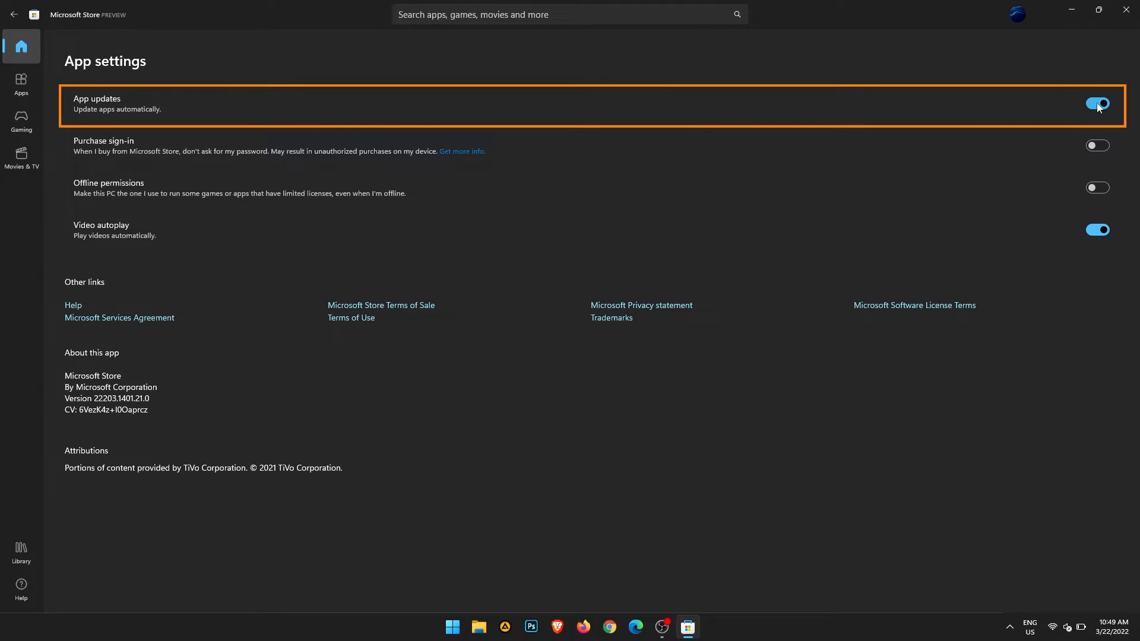
{"action": "left_click", "coordinate": [1098, 104]}
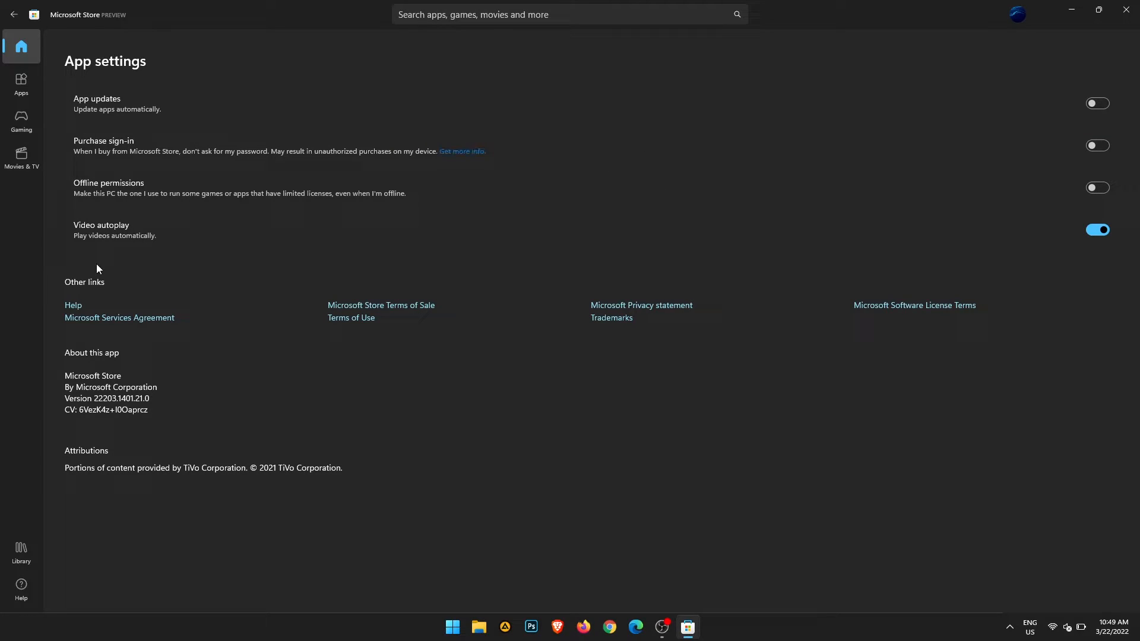
{"action": "mouse_move", "coordinate": [28, 558]}
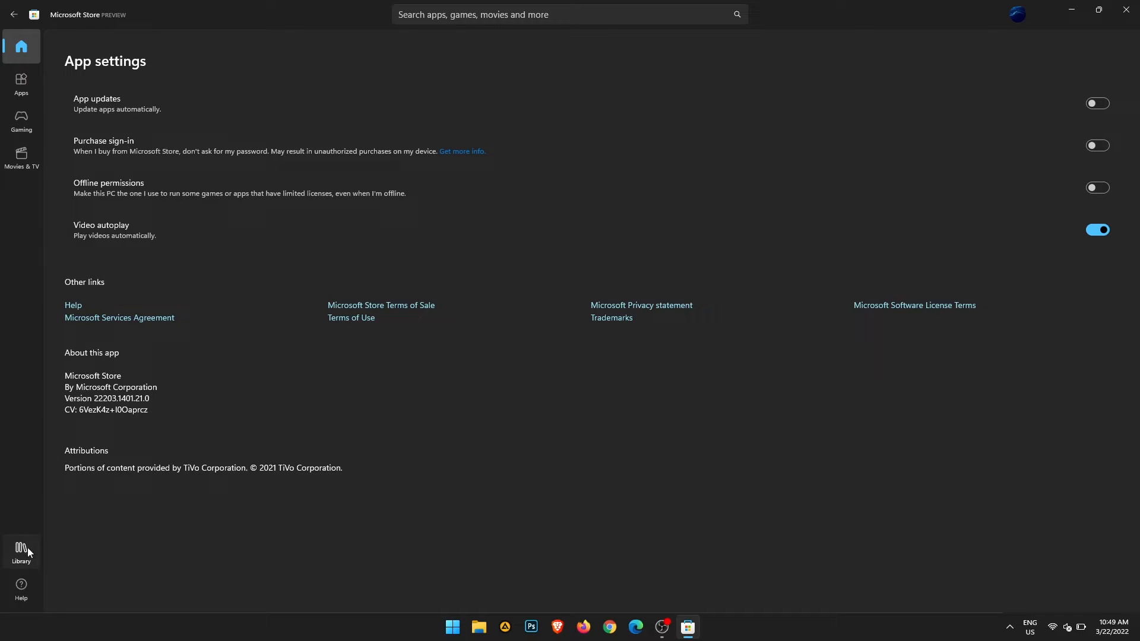
Go to Library in the sidebar to list installed apps under Updates & downloads.
{"action": "left_click", "coordinate": [21, 551]}
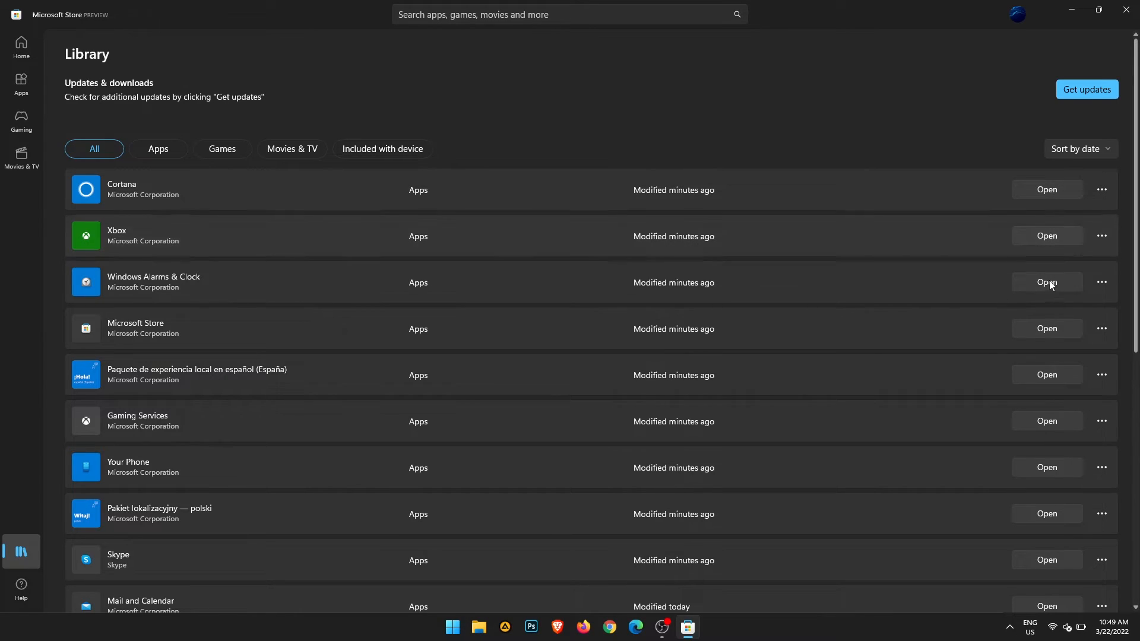
{"action": "mouse_move", "coordinate": [1040, 467]}
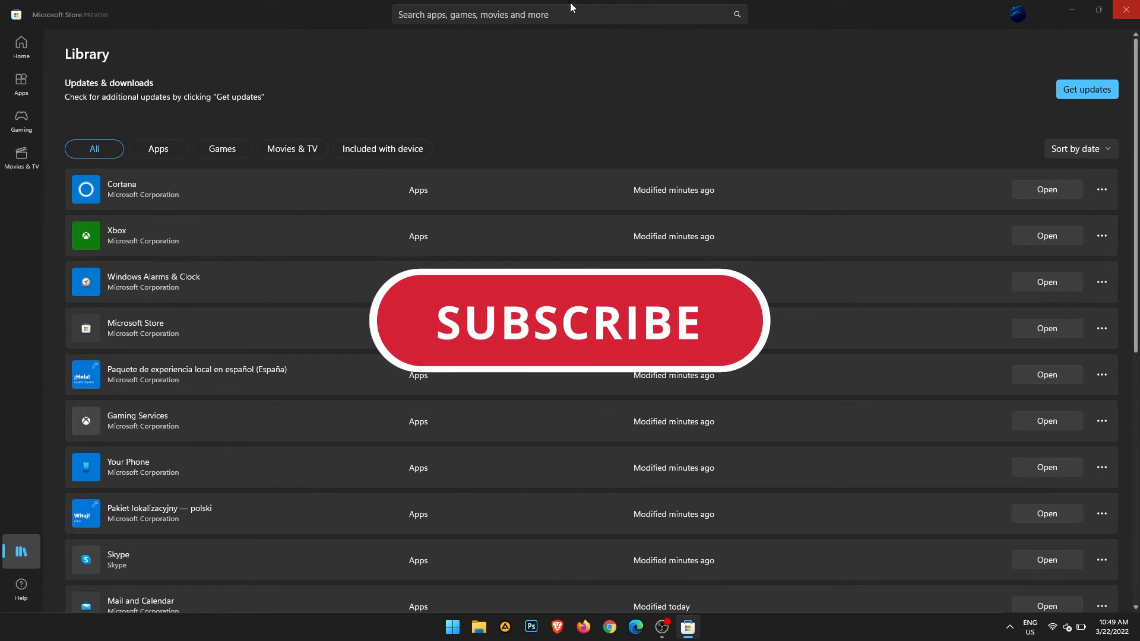
{"action": "left_click", "coordinate": [569, 321]}
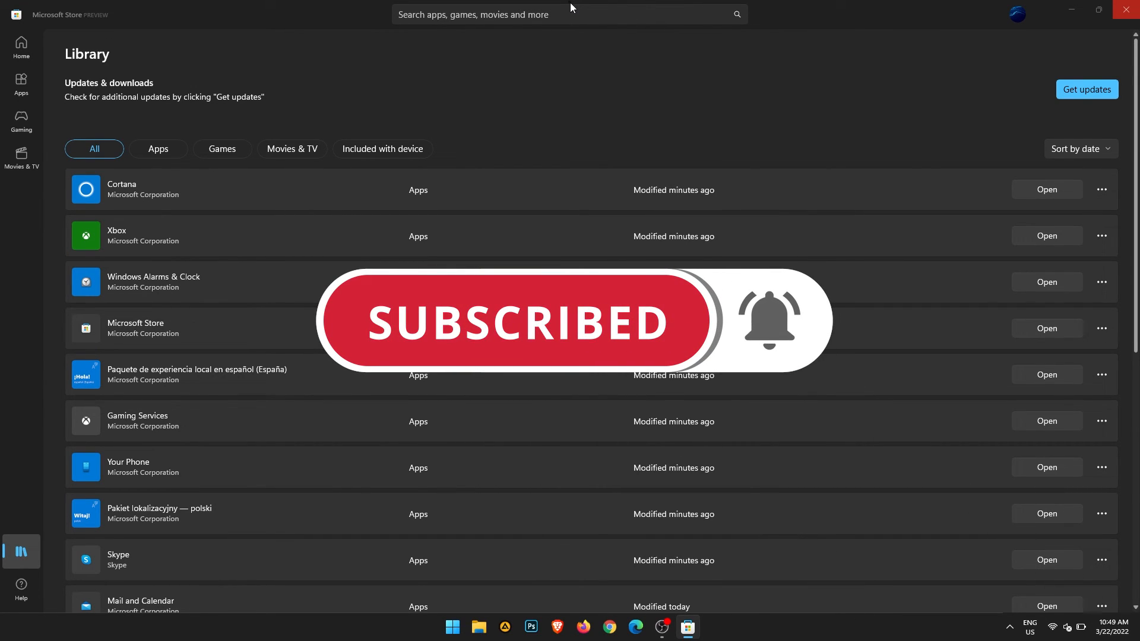